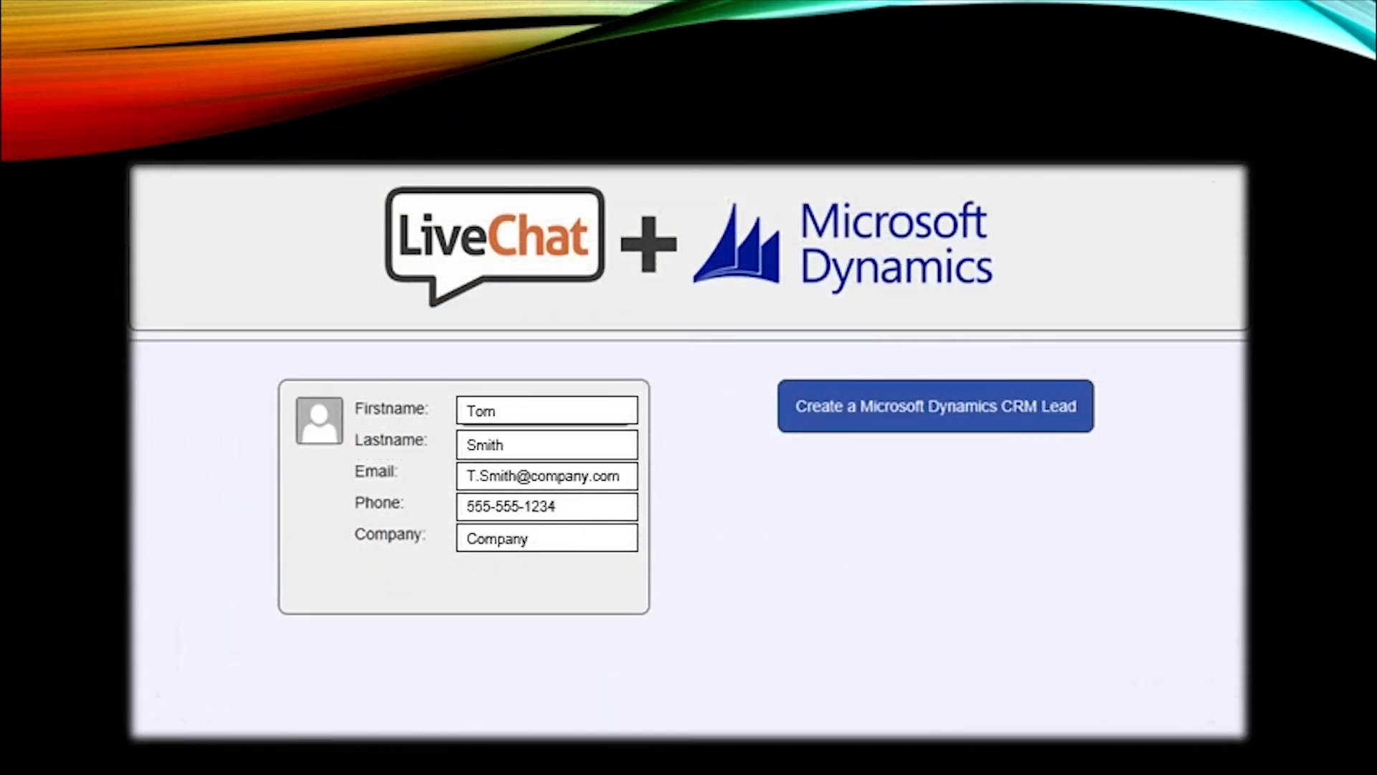
# Create a Microsoft Dynamics CRM lead from the chat visitor's contact card
pyautogui.click(934, 406)
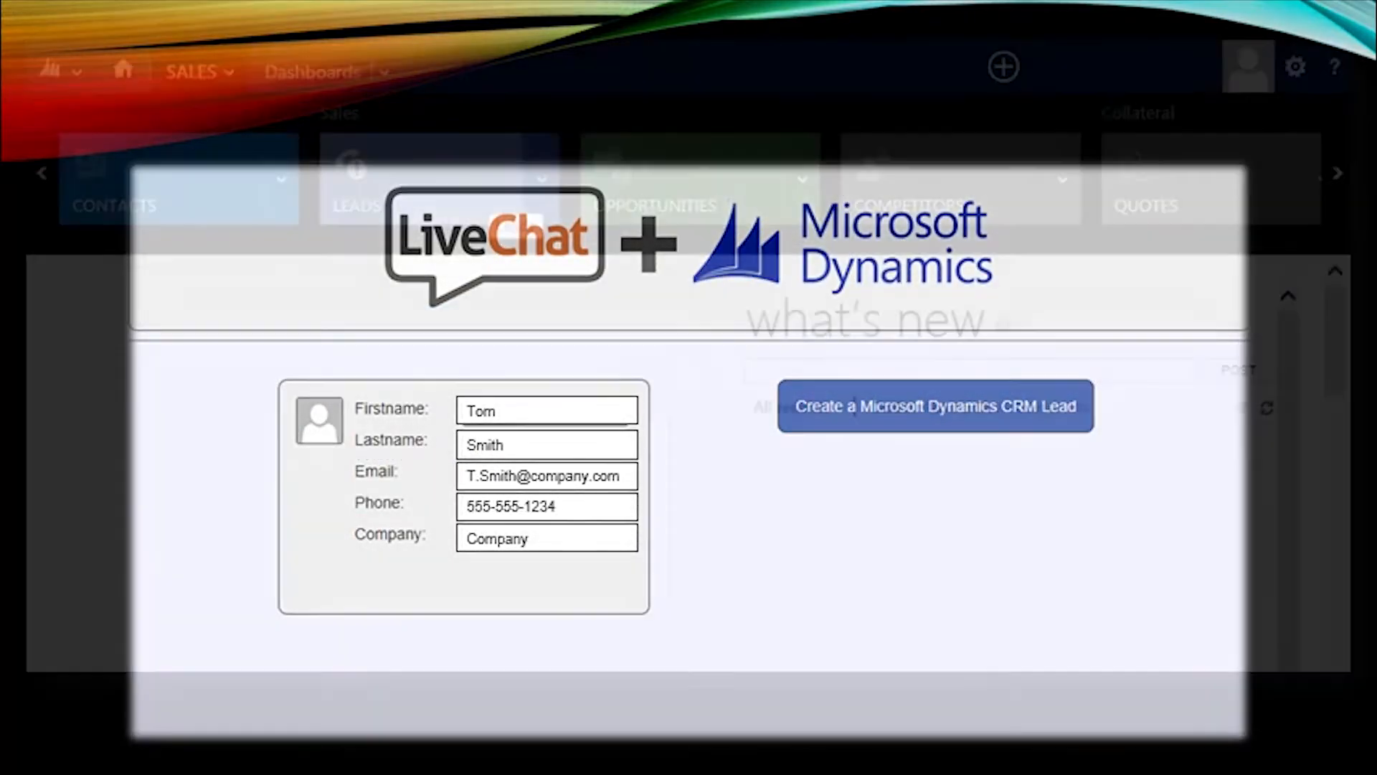